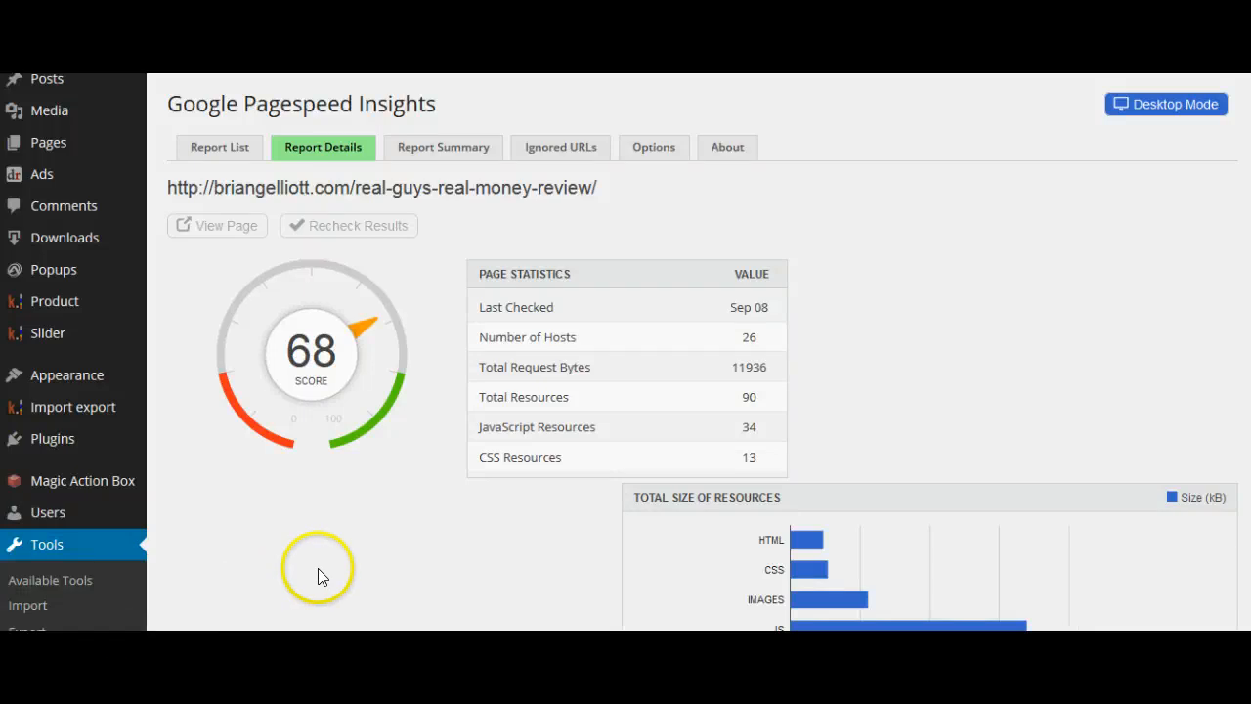
pyautogui.moveTo(479, 298)
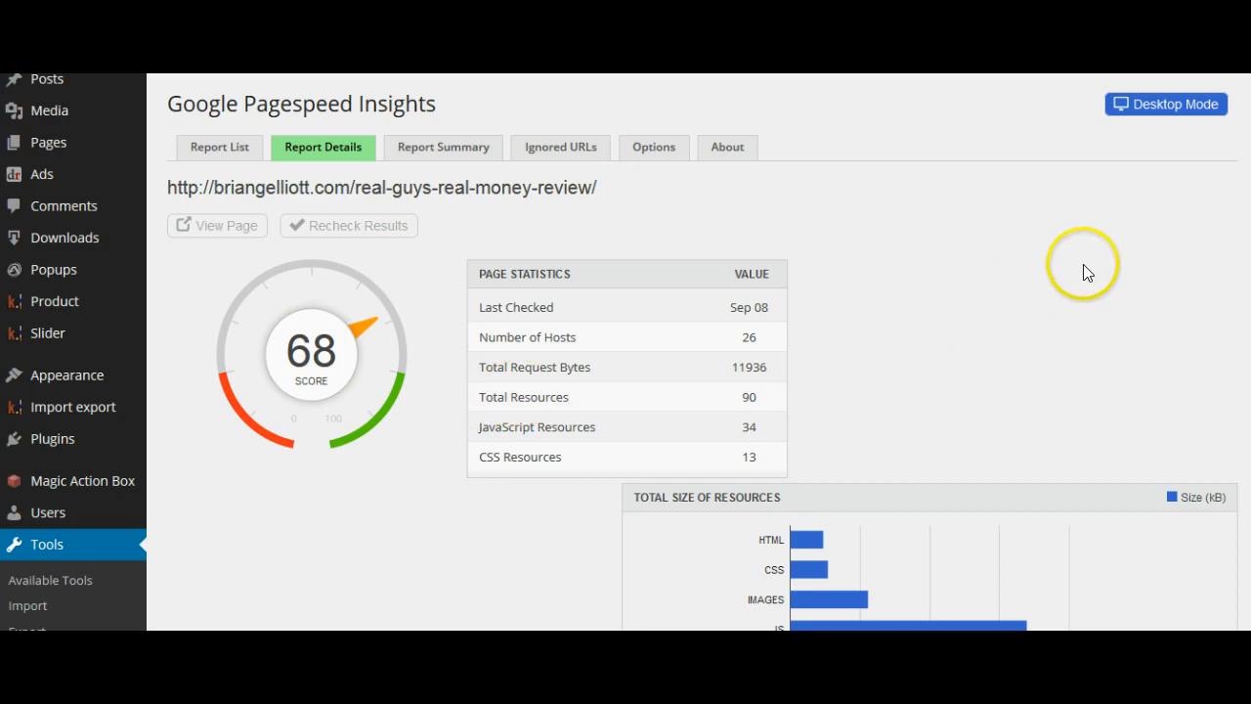
pyautogui.moveTo(1109, 249)
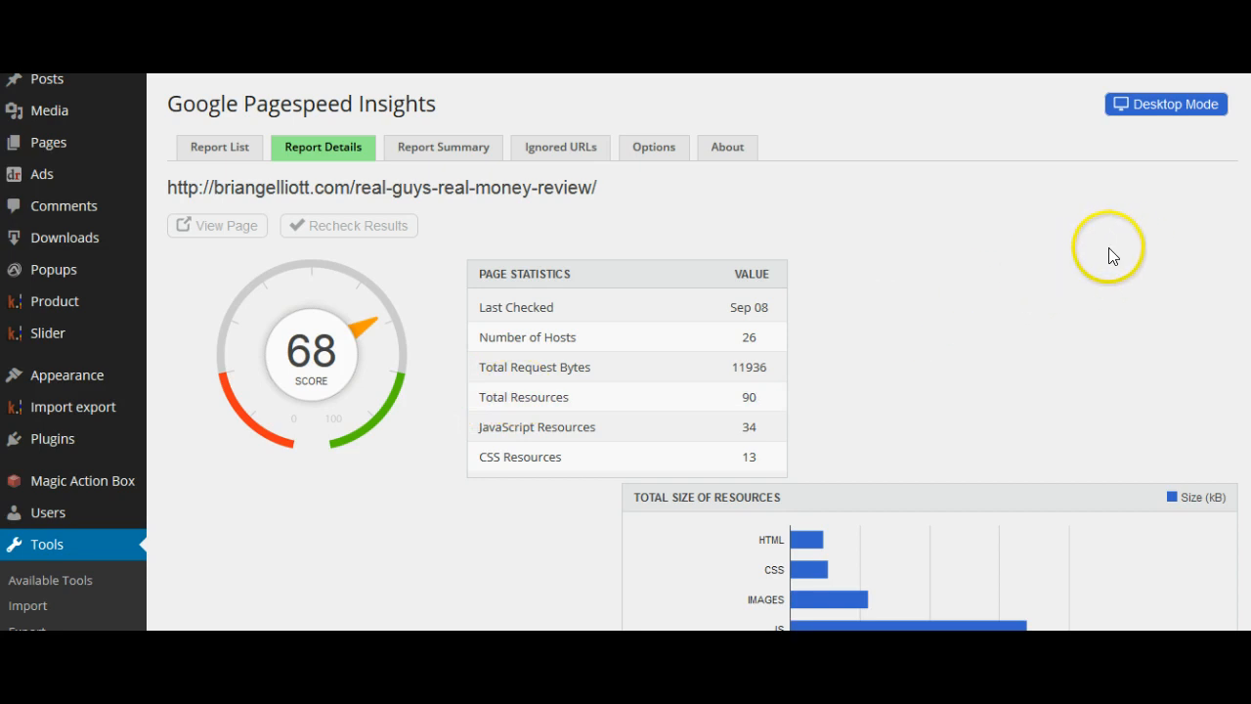
pyautogui.moveTo(1112, 244)
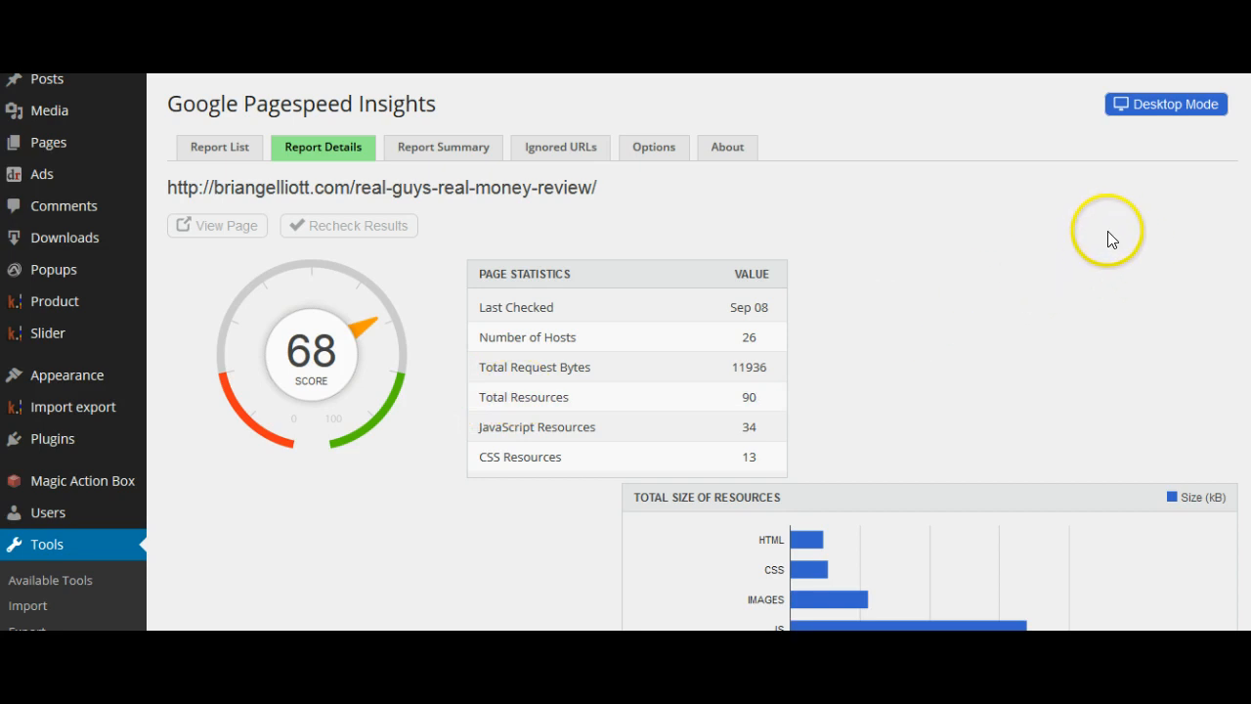
pyautogui.moveTo(1148, 194)
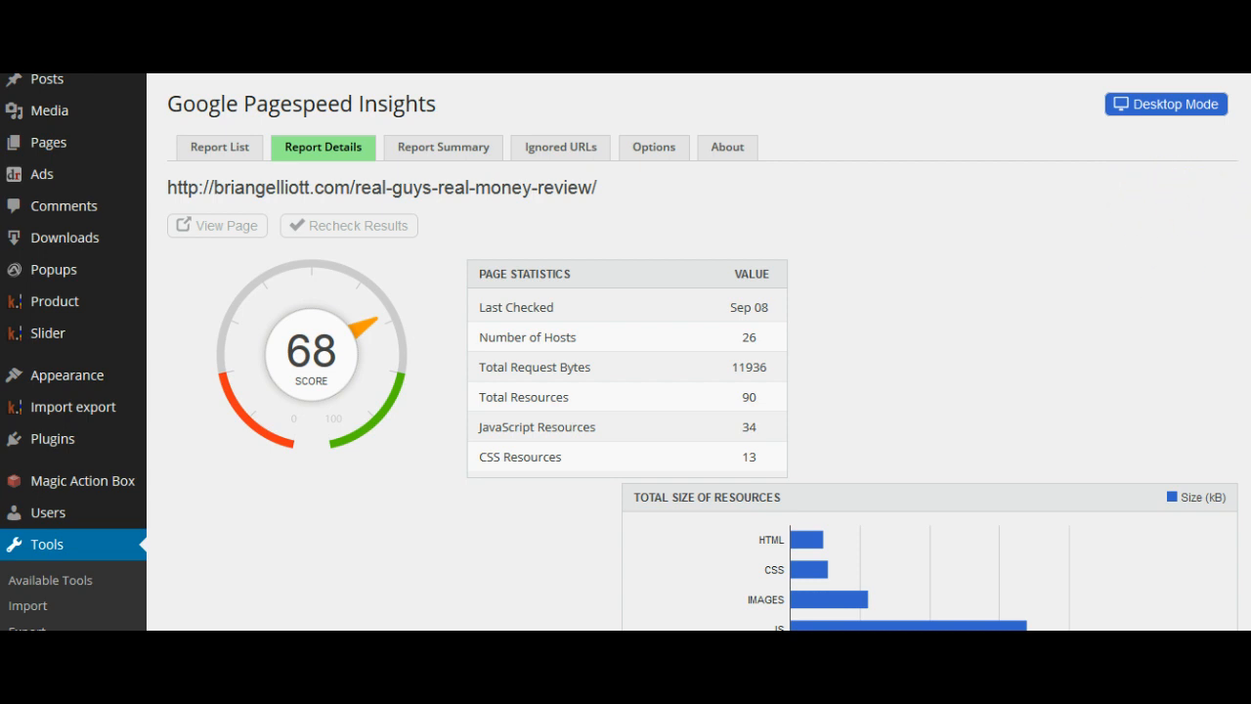
# Scroll down the report to the pie chart listing browser caching, image optimization and minification
pyautogui.scroll(-3)
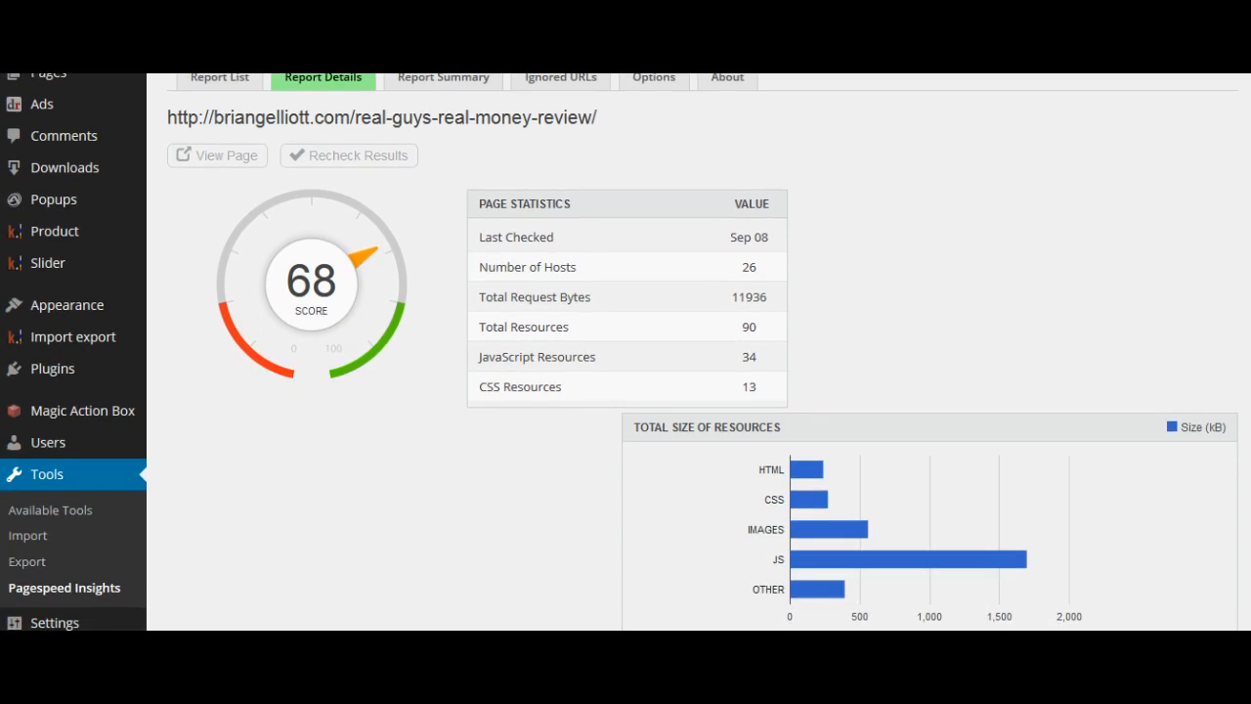
pyautogui.scroll(-3)
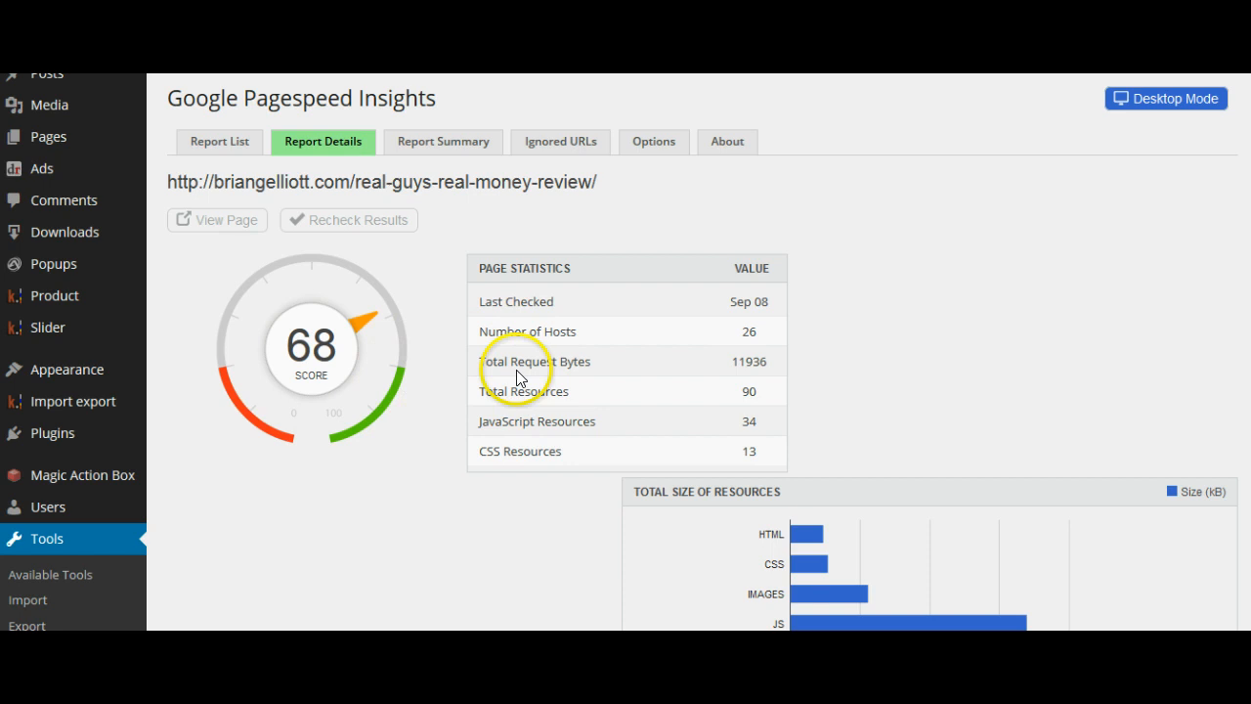
pyautogui.scroll(-3)
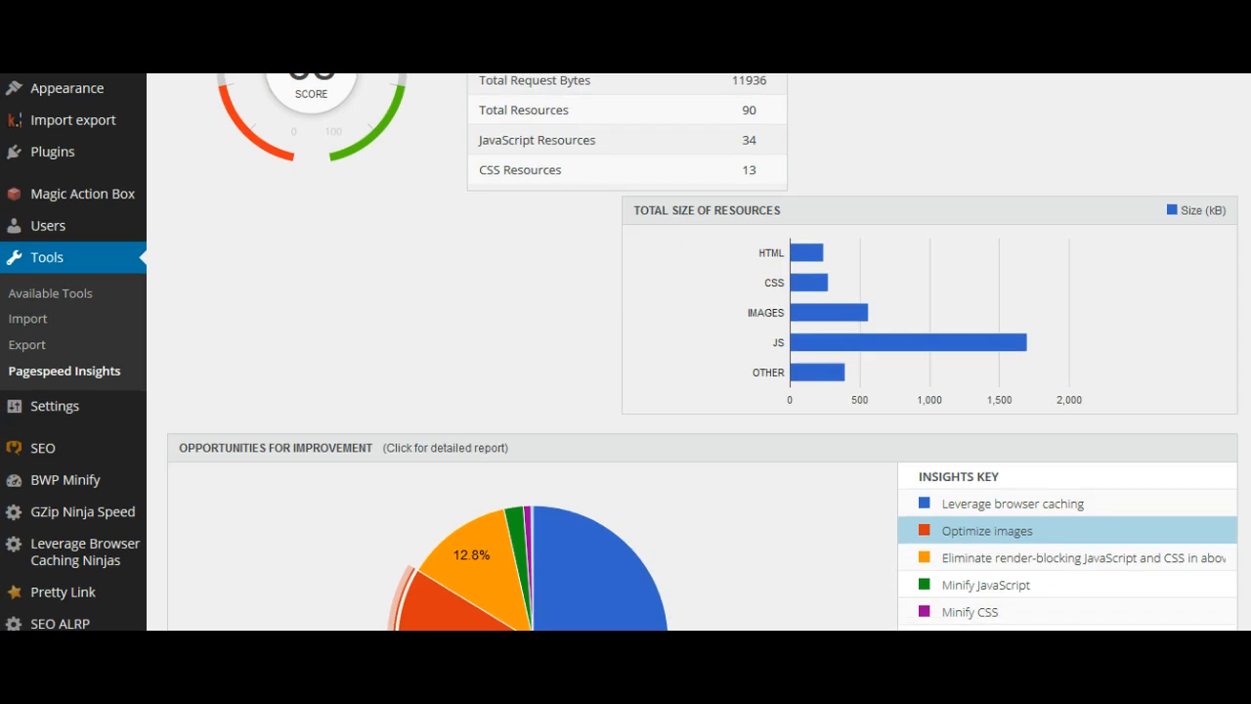
pyautogui.scroll(-3)
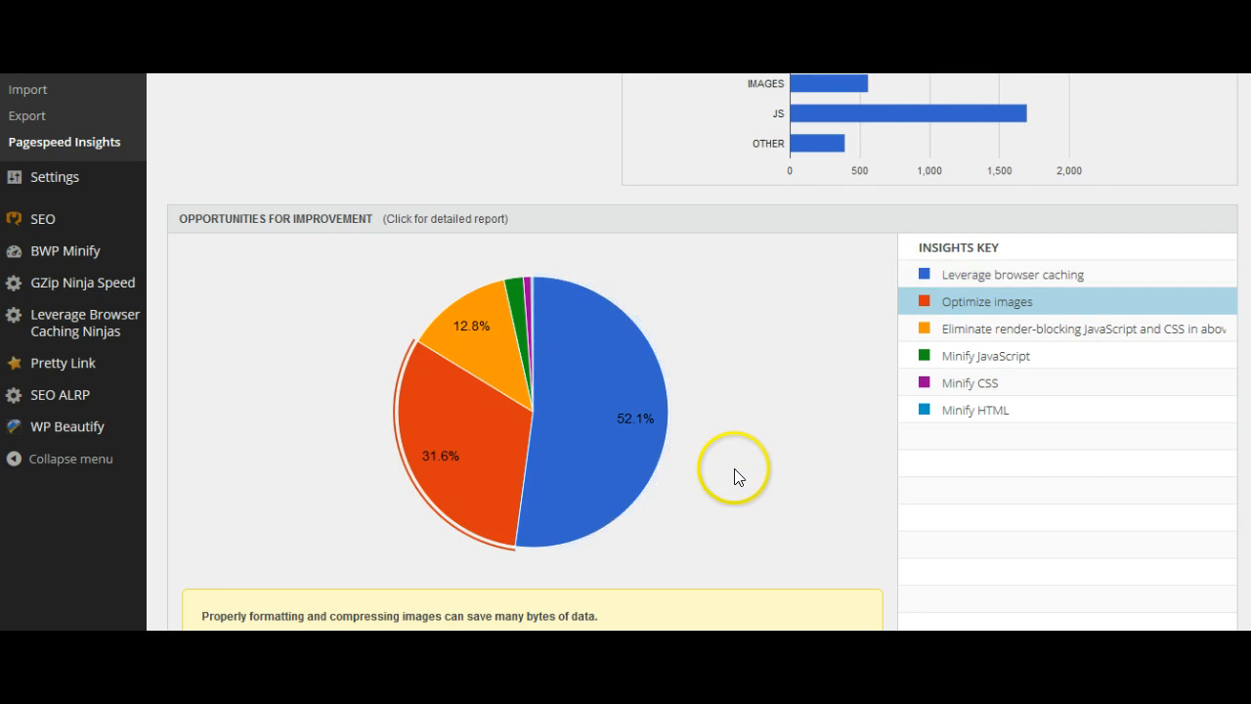
pyautogui.moveTo(763, 503)
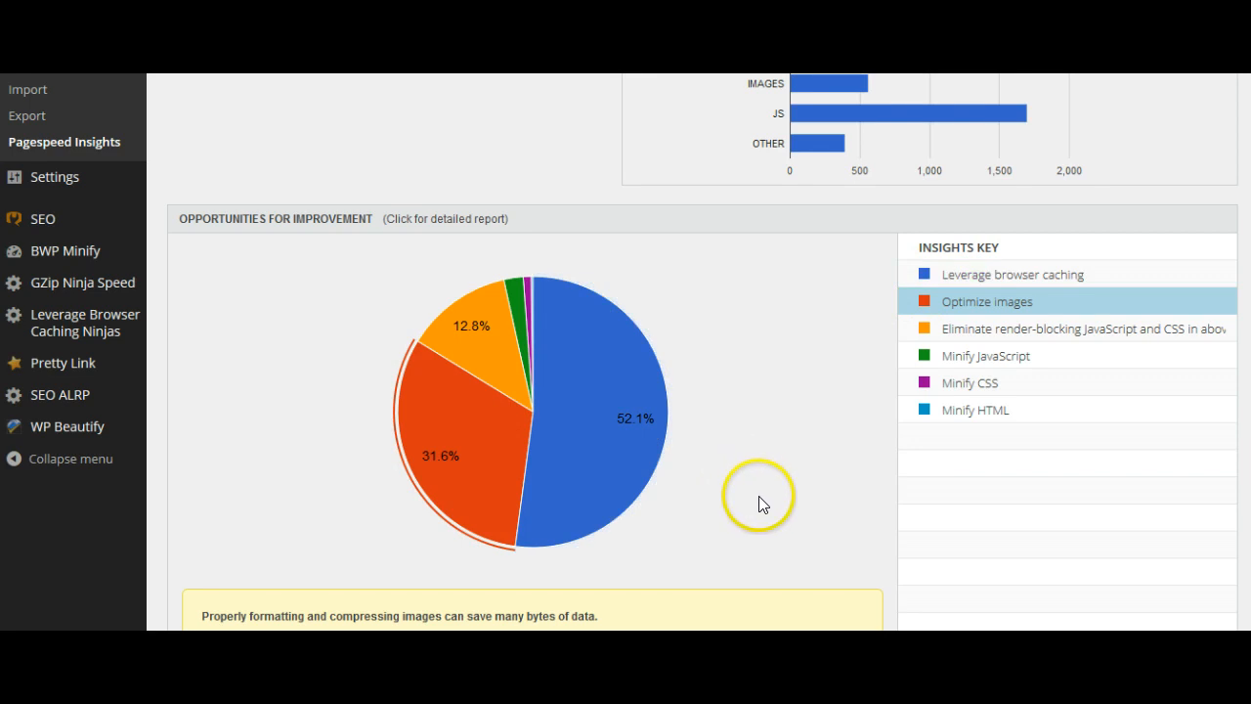
pyautogui.moveTo(746, 425)
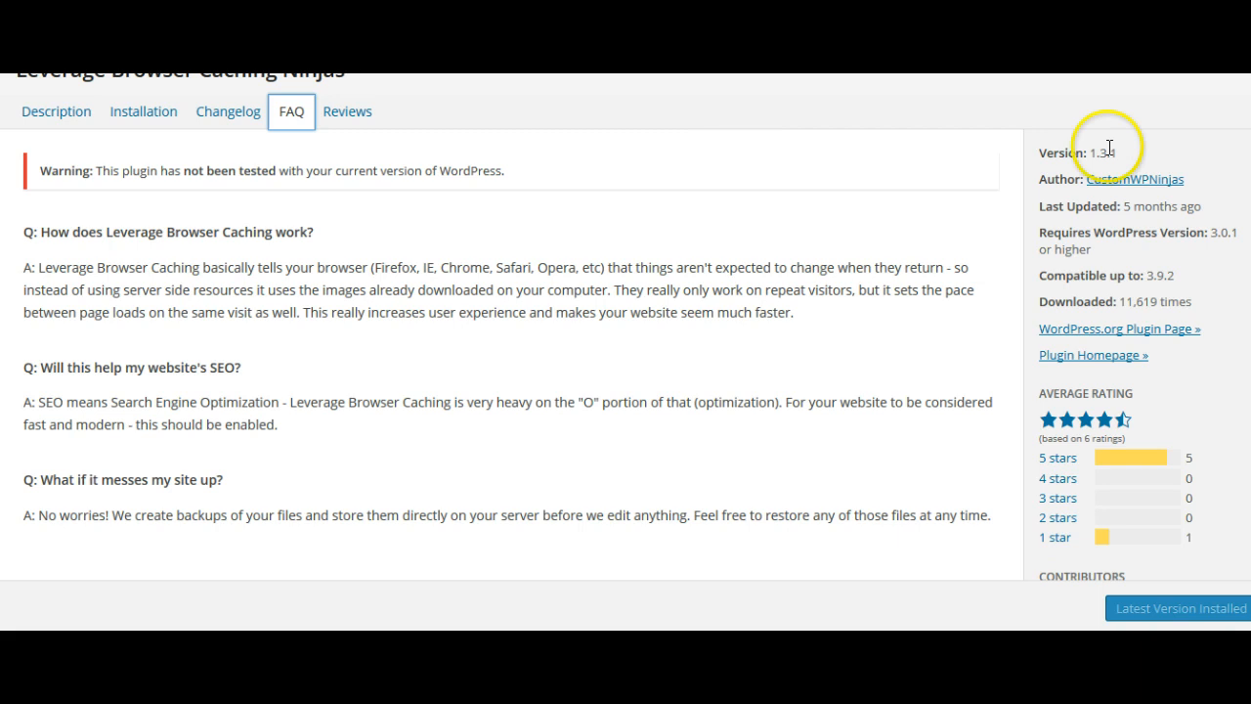
pyautogui.moveTo(551, 101)
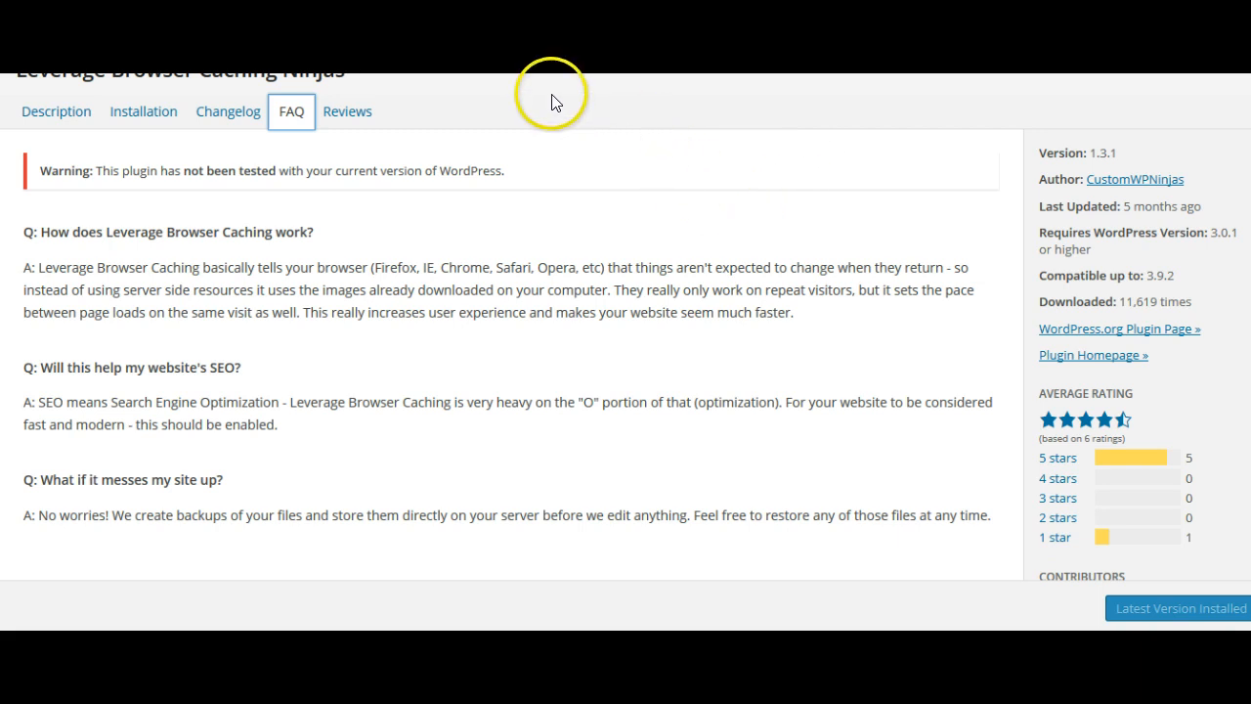
pyautogui.moveTo(587, 156)
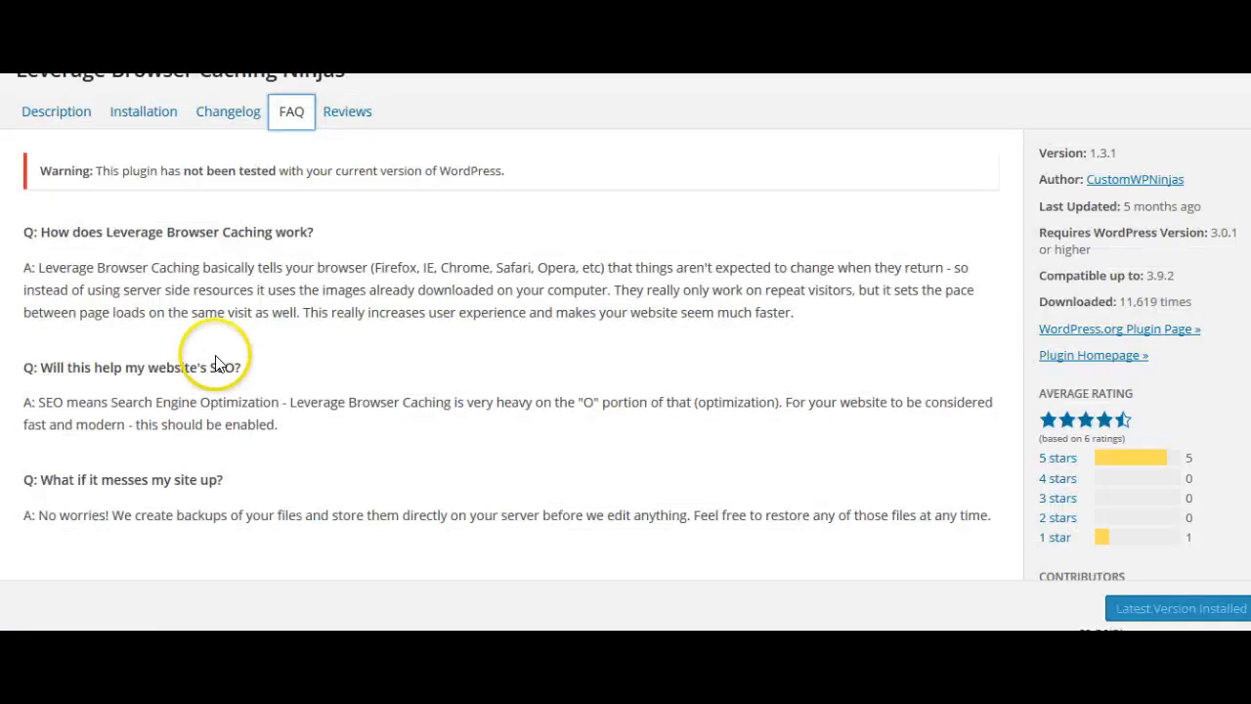
pyautogui.moveTo(459, 279)
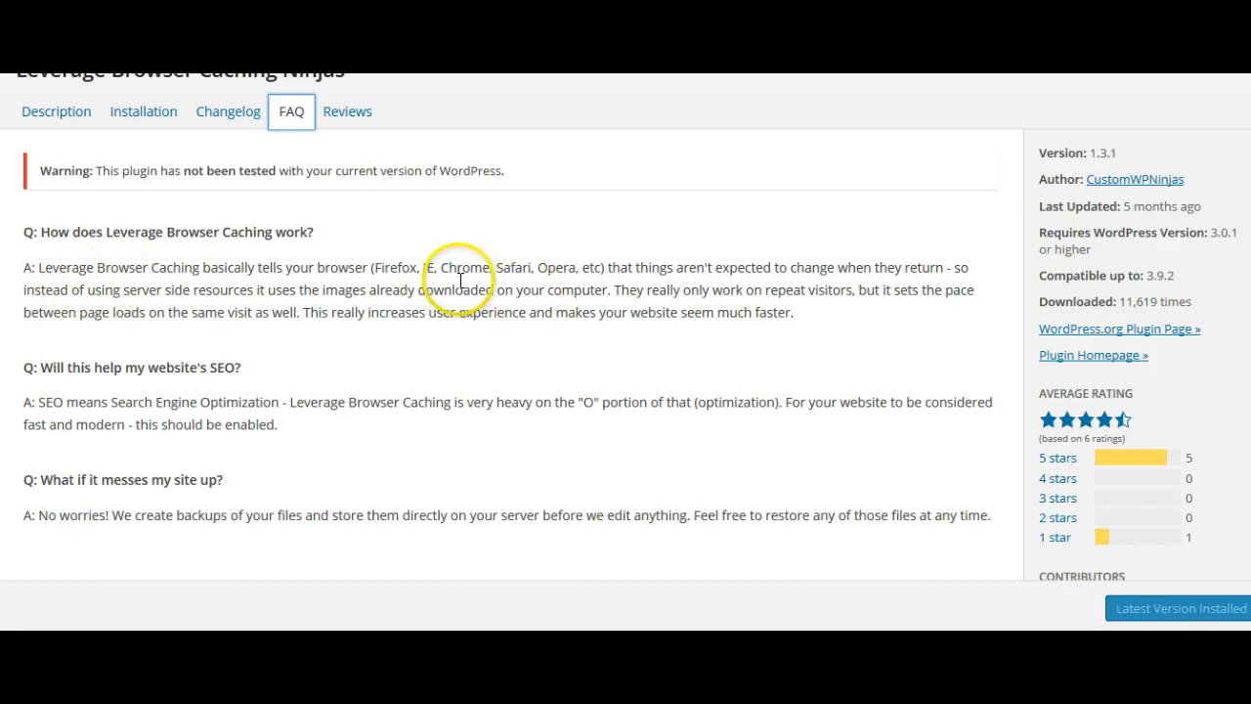
pyautogui.moveTo(841, 269)
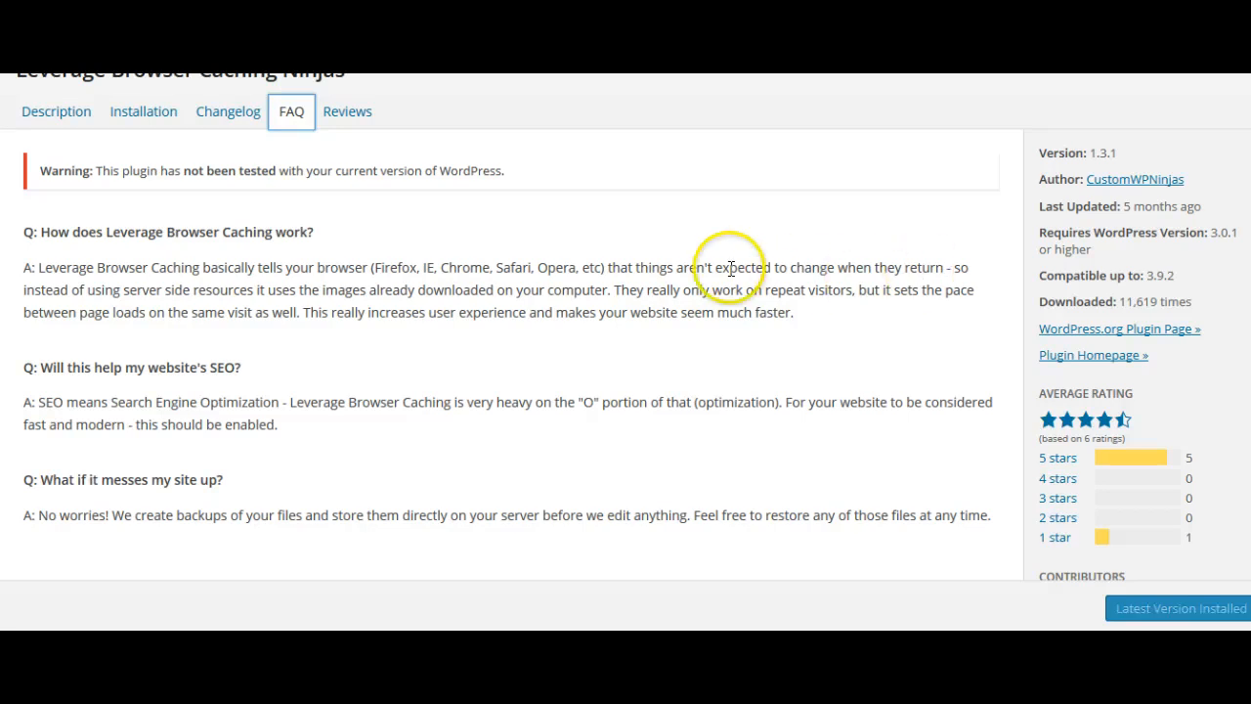
pyautogui.moveTo(577, 286)
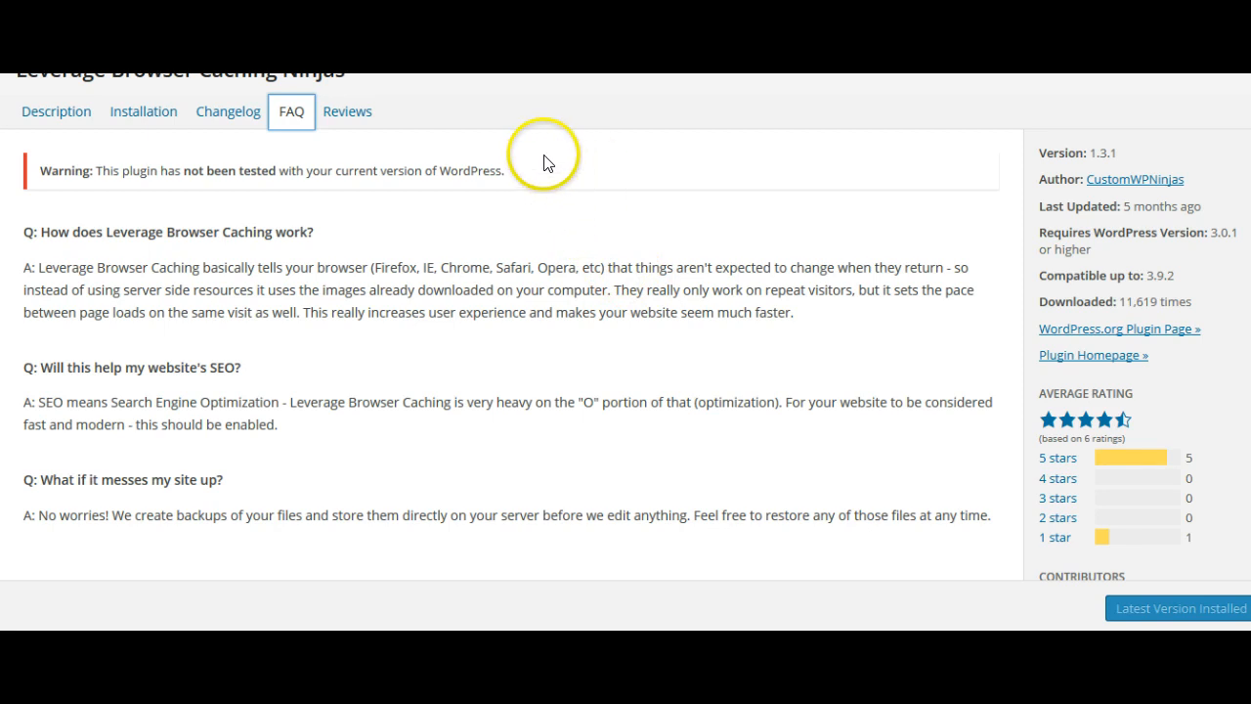
pyautogui.moveTo(606, 194)
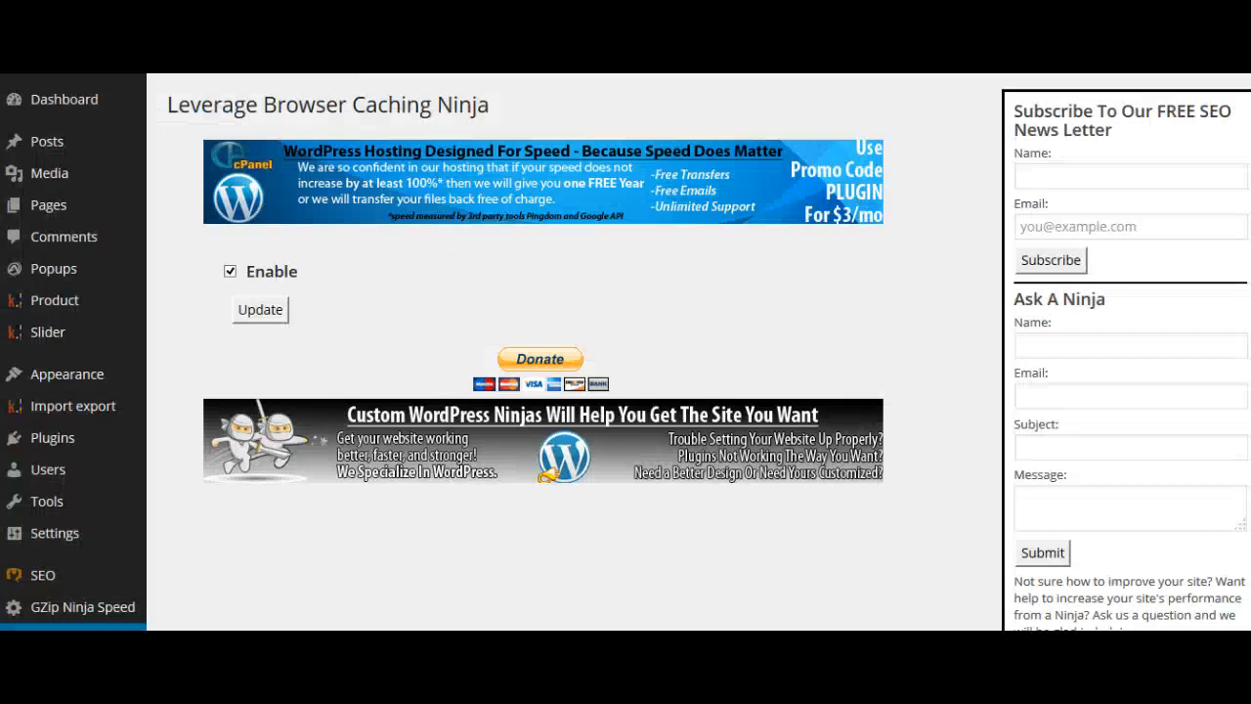
pyautogui.moveTo(120, 585)
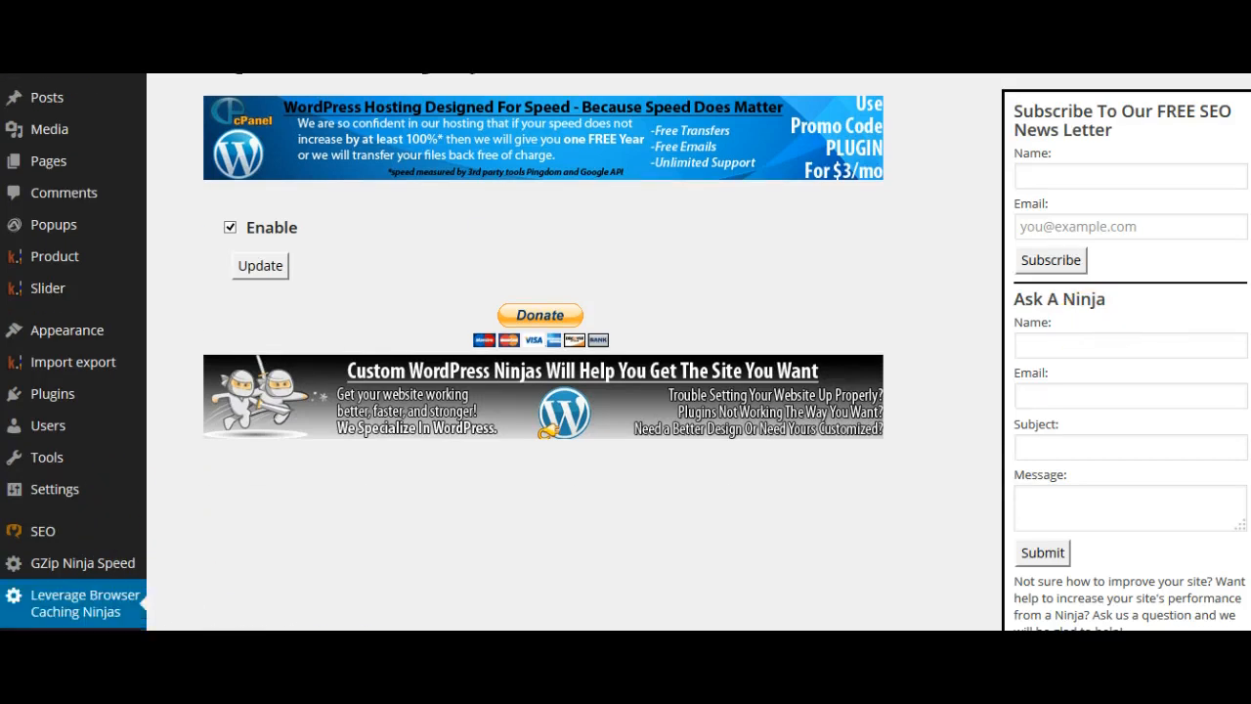
# Scroll the rechecked PageSpeed report for the review page showing a score of 77
pyautogui.scroll(-3)
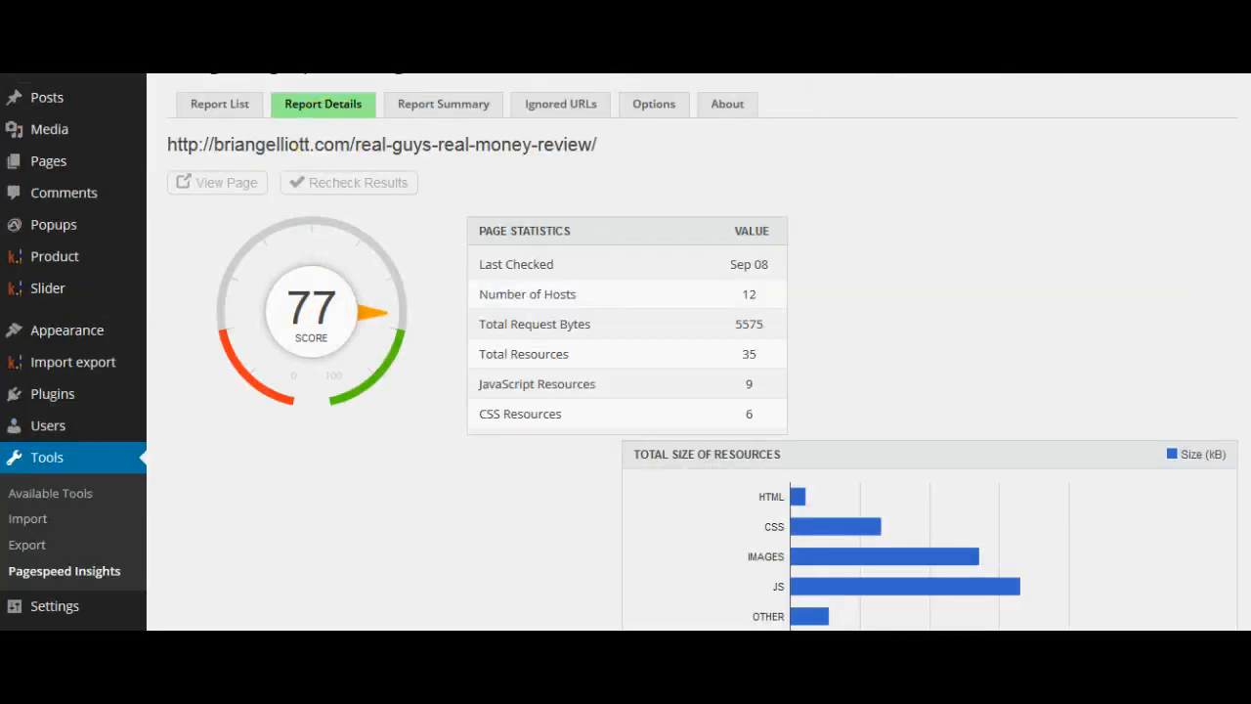
# Scroll the earlier 68-score report showing 90 resources and 34 JavaScript files
pyautogui.scroll(-3)
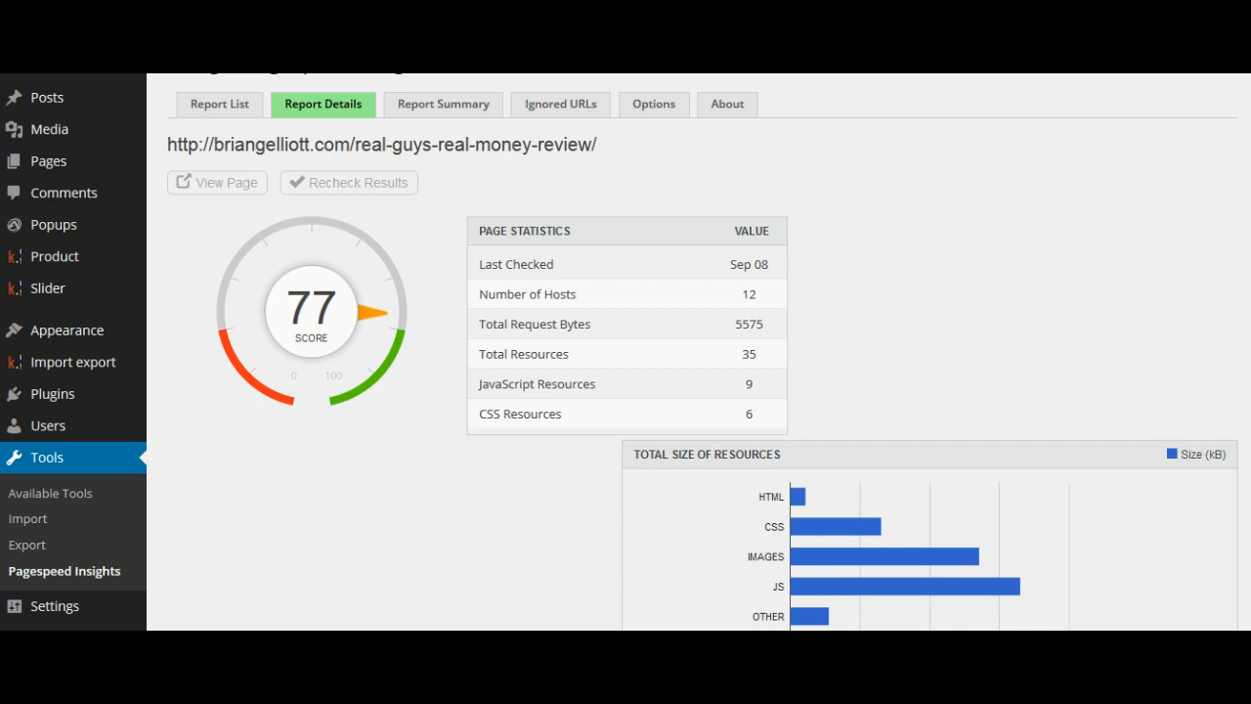
pyautogui.scroll(-3)
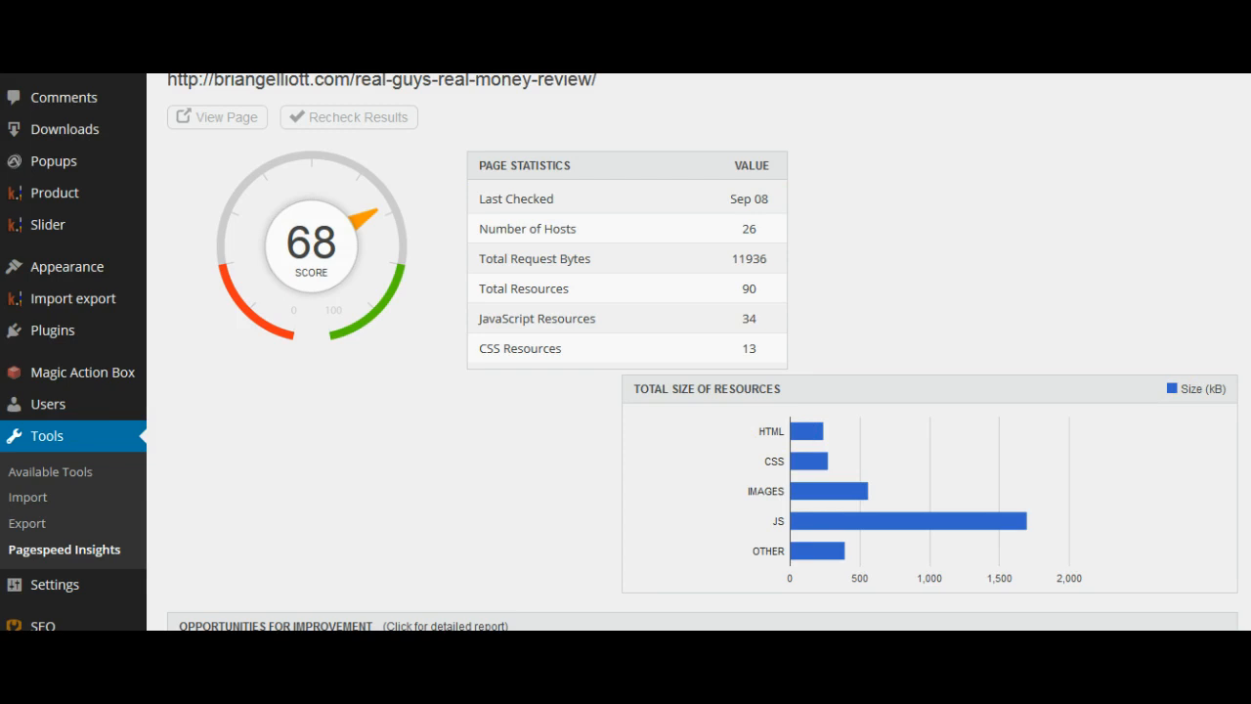
# Scroll the 77-score report showing 12 hosts, 35 resources and 9 JavaScript files
pyautogui.scroll(-3)
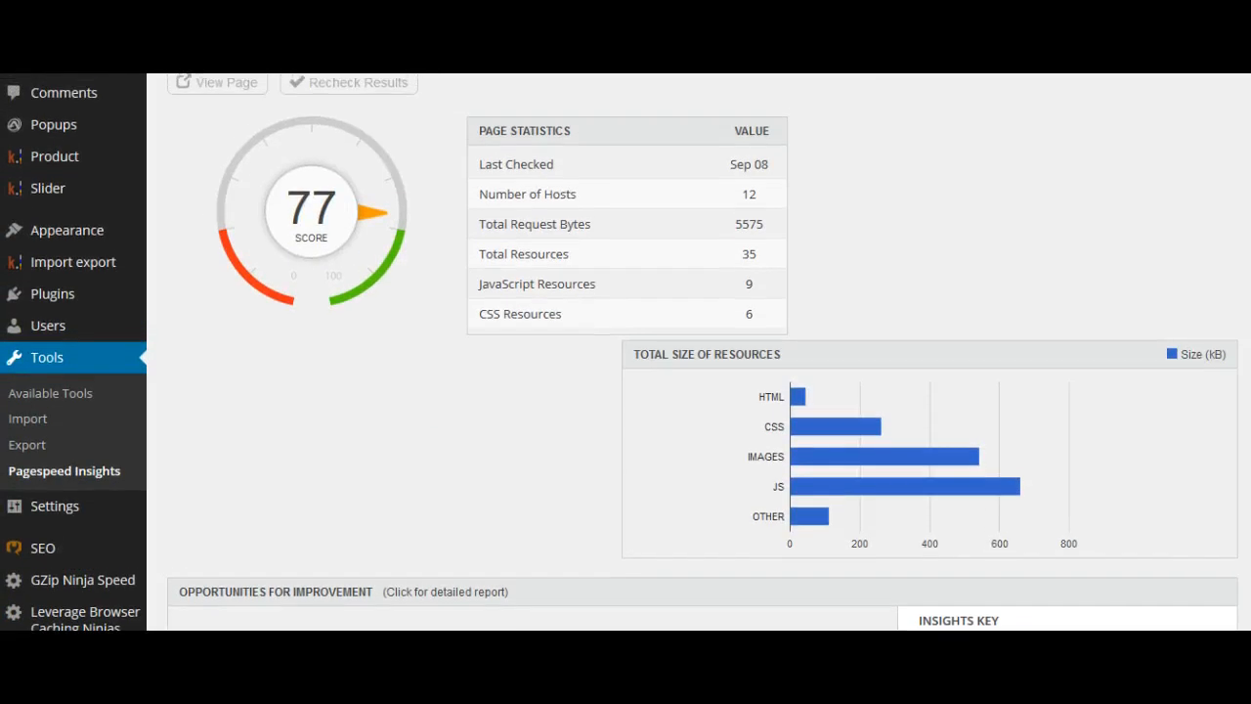
# Scroll to the opportunities pie chart showing leverage browser caching at 18.9%
pyautogui.scroll(-3)
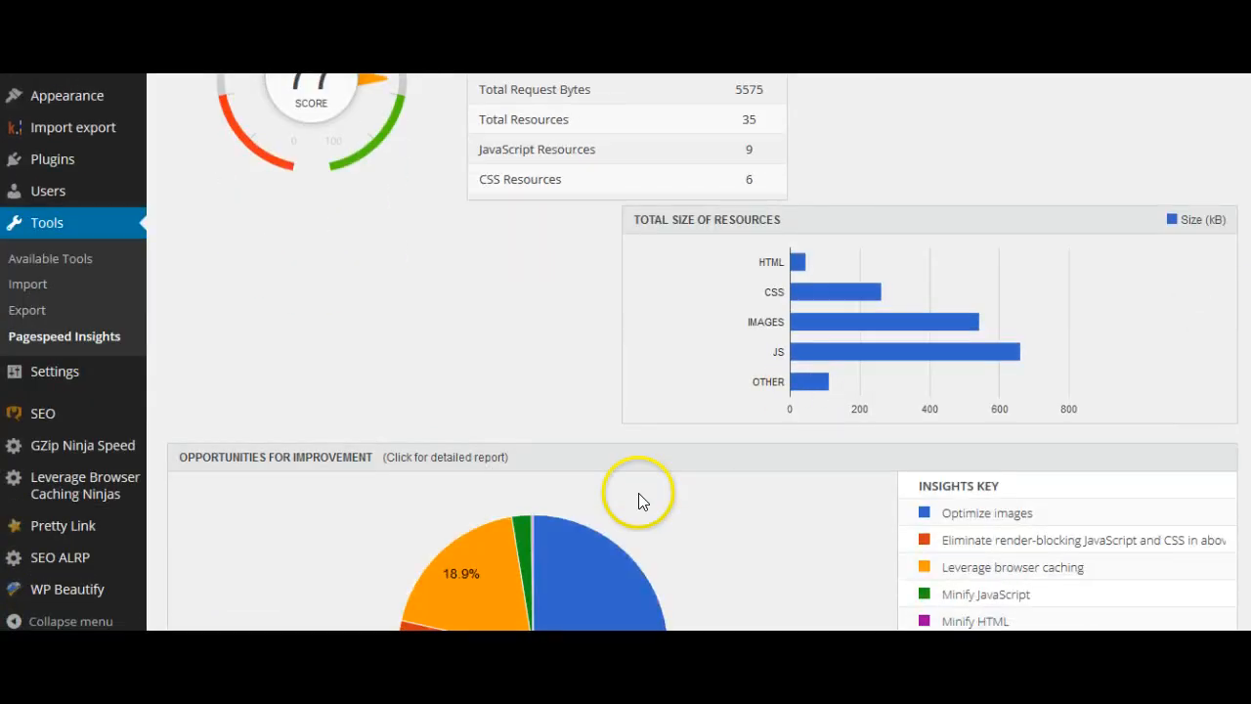
pyautogui.moveTo(557, 438)
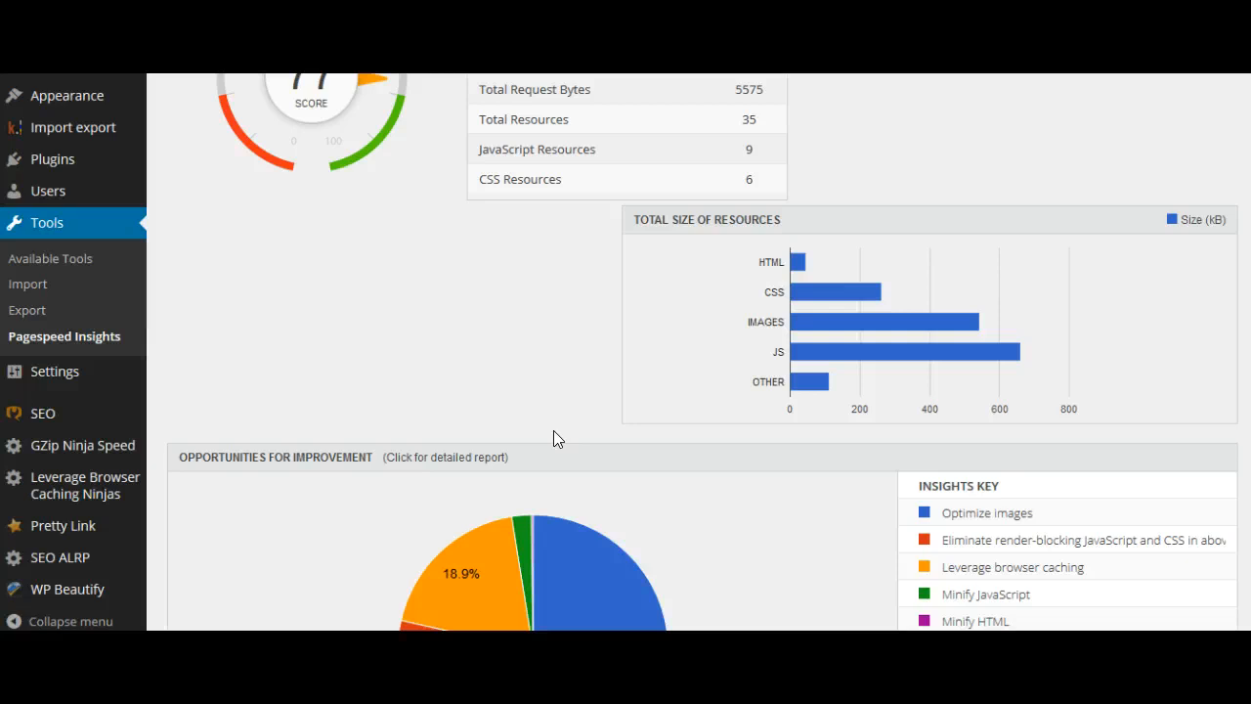
pyautogui.click(431, 380)
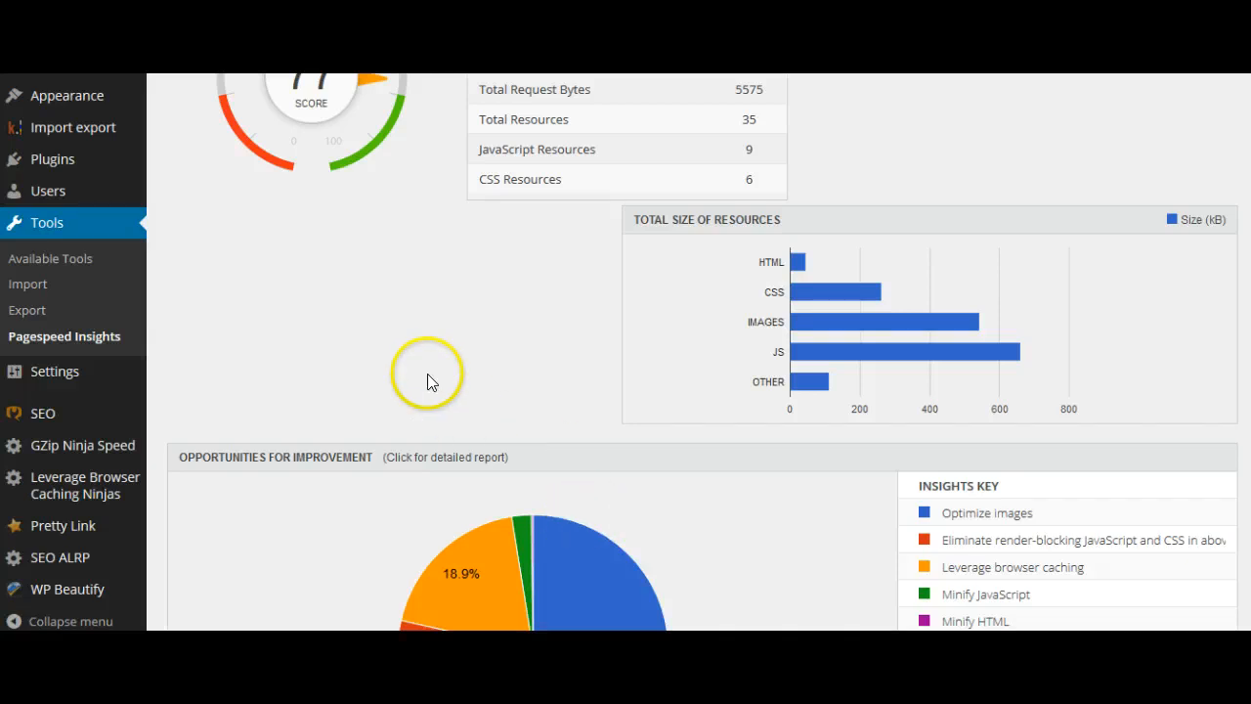
pyautogui.moveTo(362, 409)
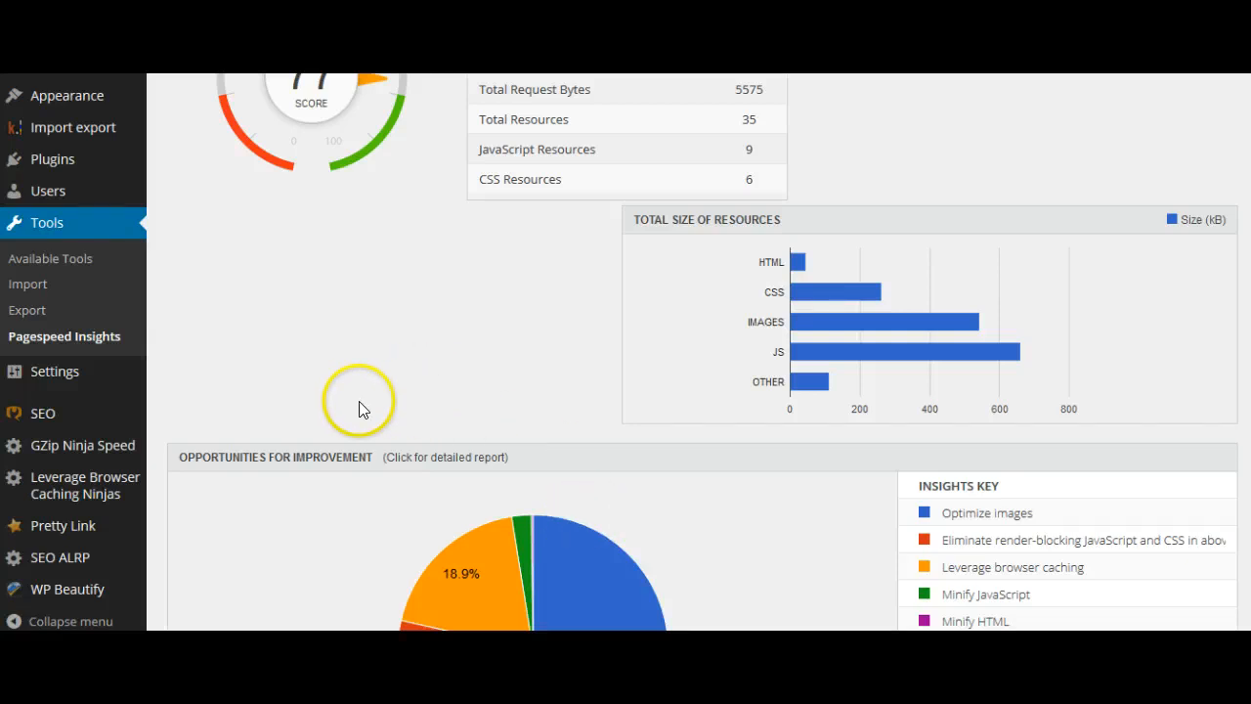